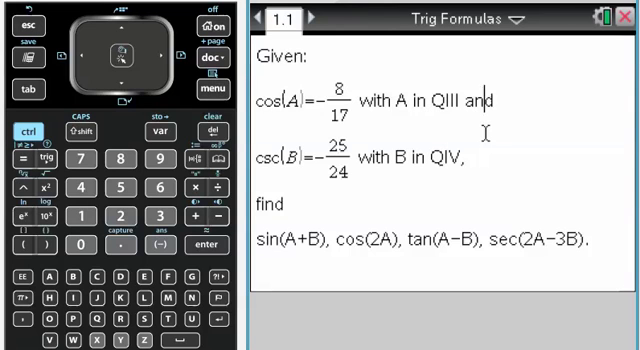
Add calculator page 1.2 after the problem and begin defining angle a.
key("down")
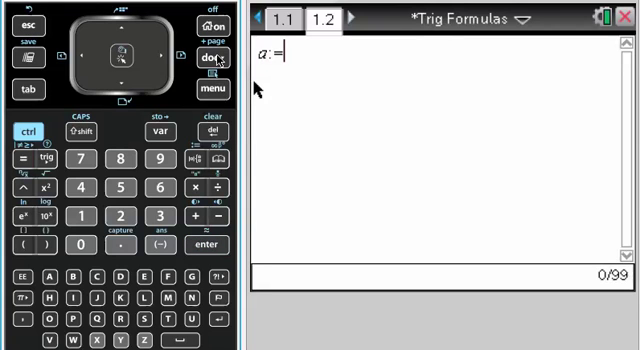
Enter π + cos⁻¹ into the definition of angle a.
left_click(19, 160)
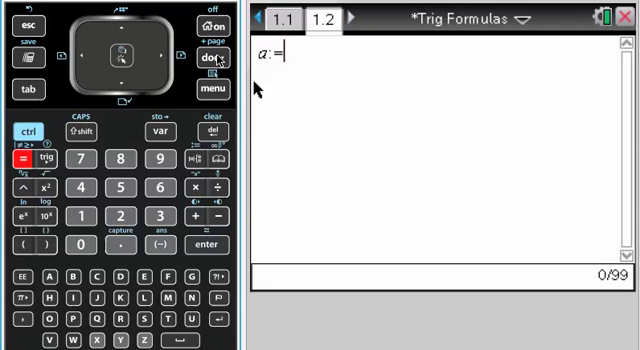
mouse_move(25, 295)
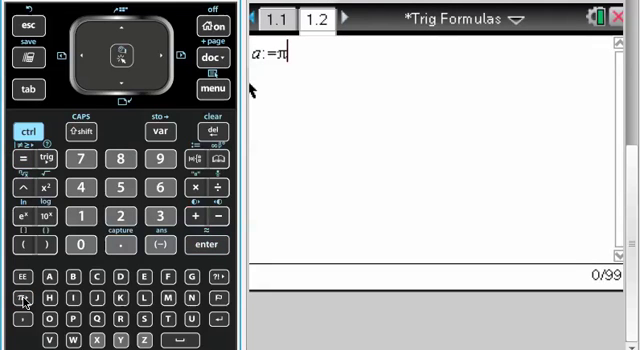
left_click(196, 217)
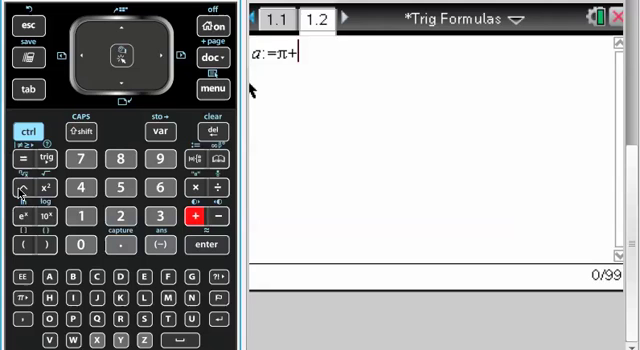
left_click(47, 160)
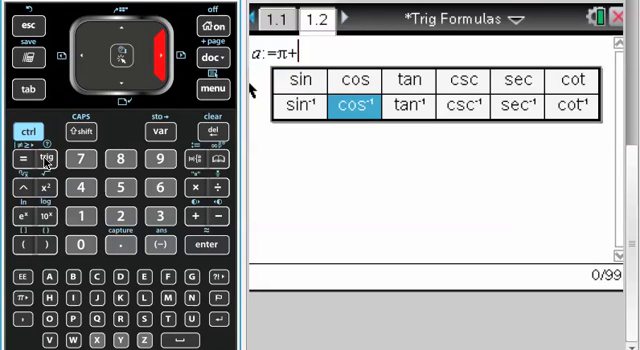
left_click(372, 108)
type("b:=2")
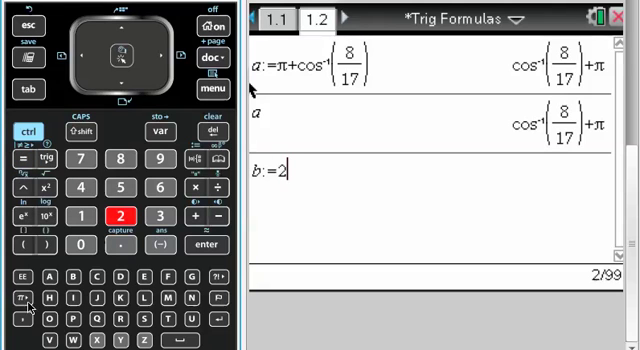
Define b as 2π − csc⁻¹(25/24).
left_click(20, 297)
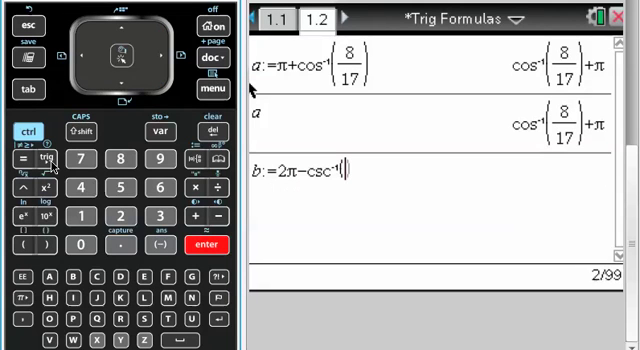
type("25/24)")
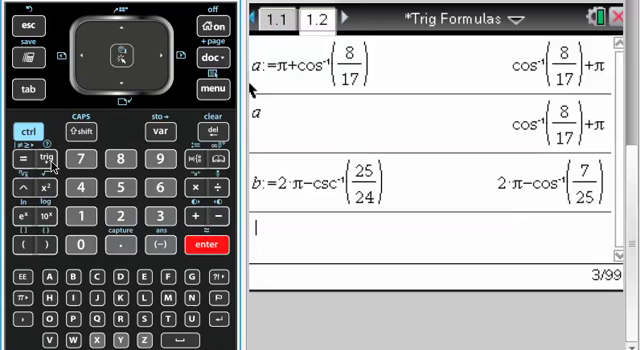
mouse_move(227, 103)
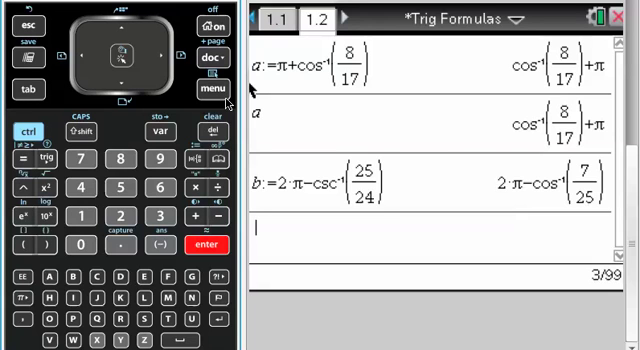
On new calculator page 1.3, evaluate sin(a+b) exactly and as 0.204706.
left_click(210, 67)
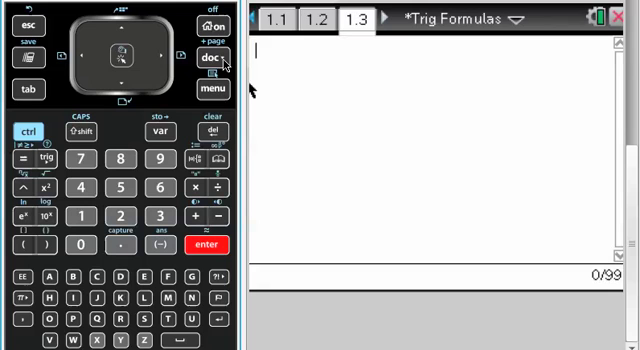
mouse_move(152, 110)
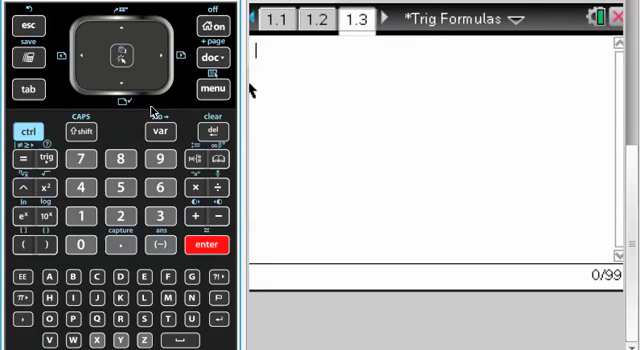
left_click(155, 131)
type("sin(a+b)")
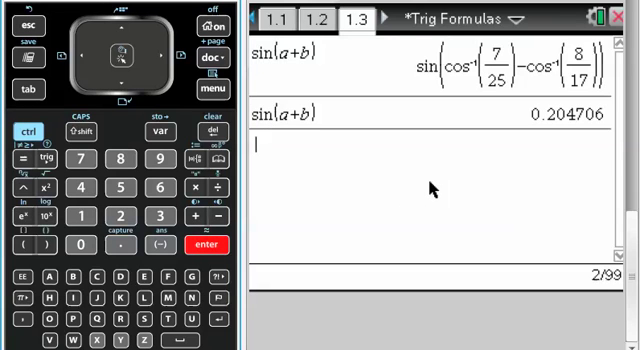
mouse_move(610, 58)
type("tExpand(cos")
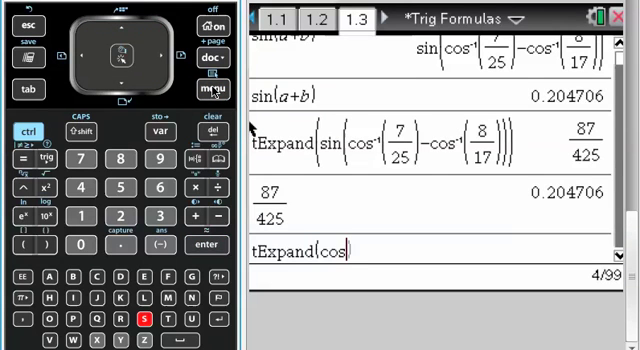
Expand sin(a+b) to 87/425 and begin entering tExpand(cos(2a)).
type("(2a")
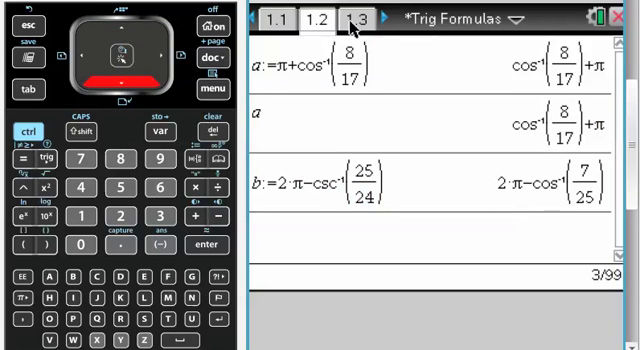
Scroll through page 1.2 to review the stored definitions of a and b.
scroll("down", 3)
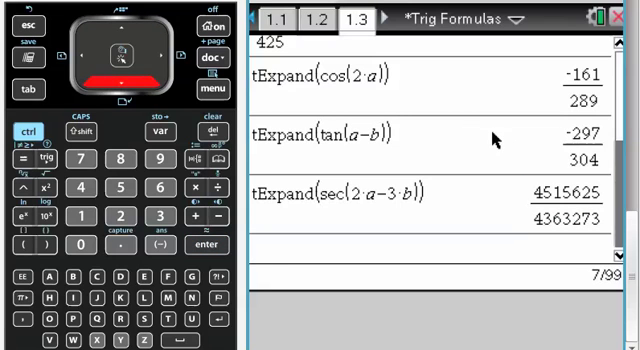
mouse_move(332, 70)
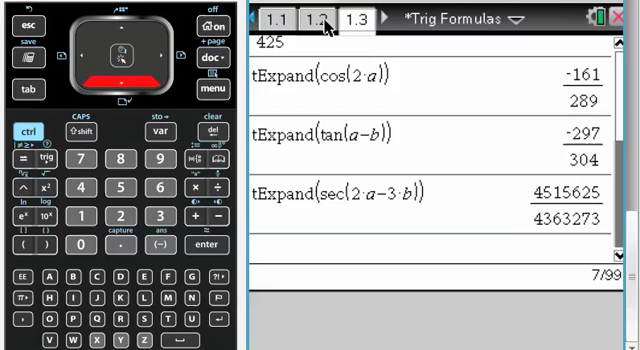
mouse_move(322, 95)
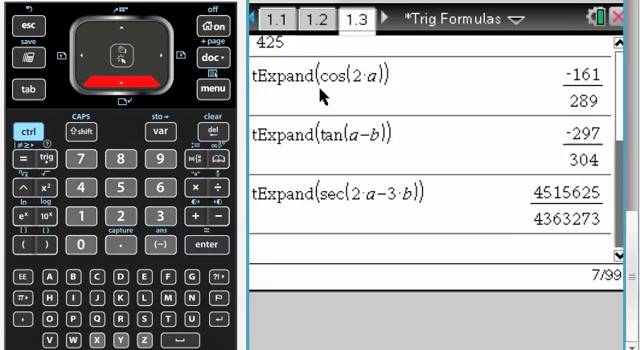